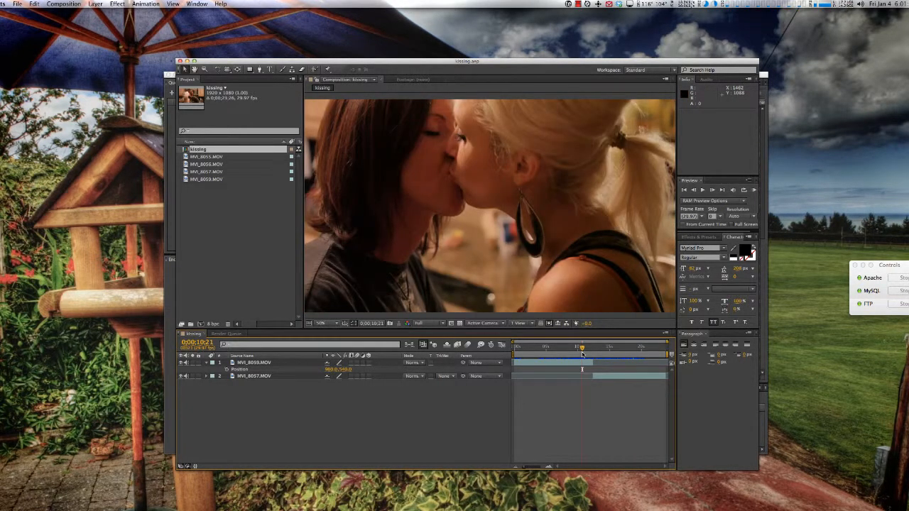
Step: Set the current time, then add the kissing composition to the After Effects render queue
click(584, 348)
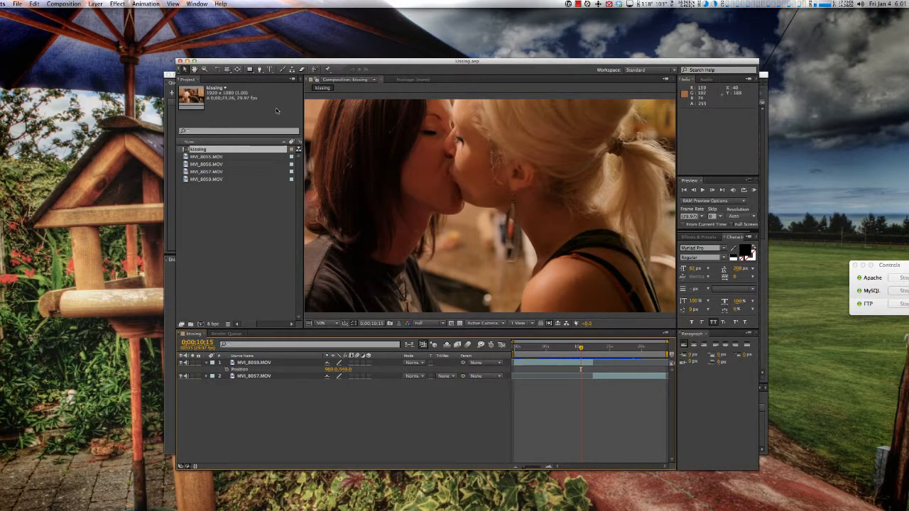
click(226, 334)
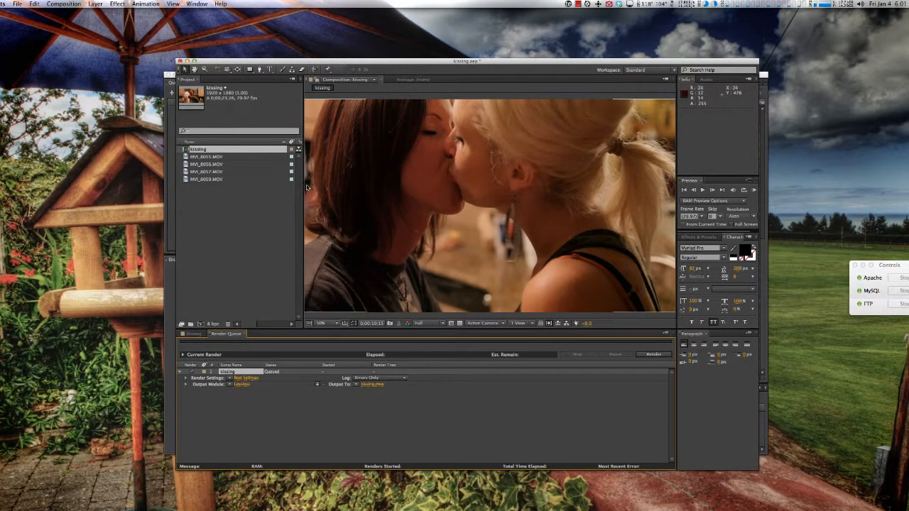
mouse_move(293, 69)
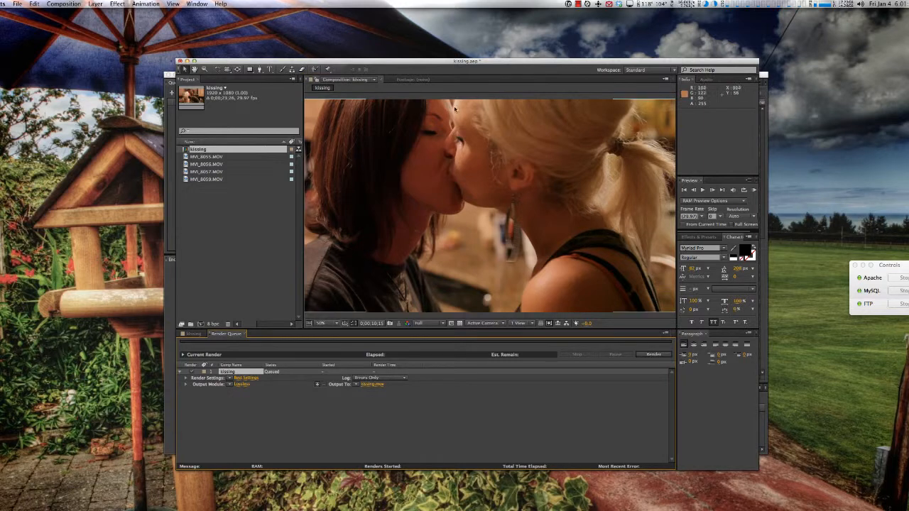
mouse_move(543, 161)
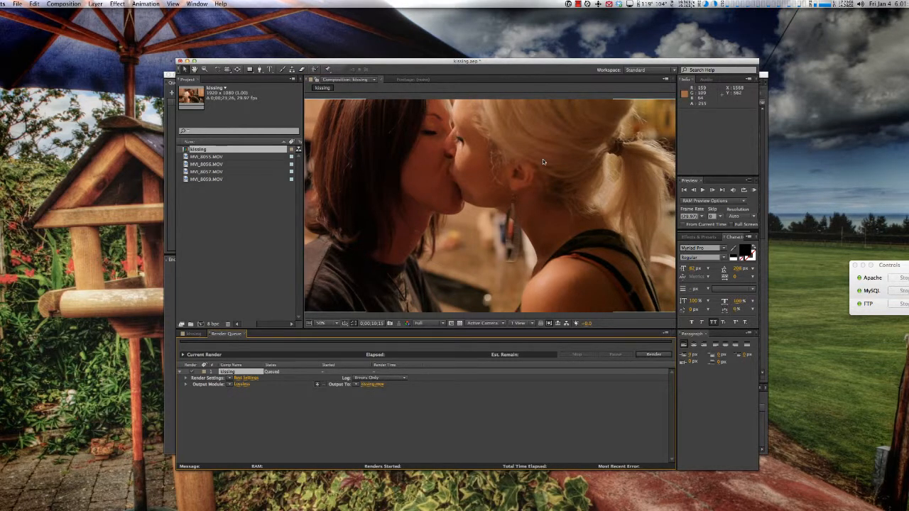
mouse_move(500, 300)
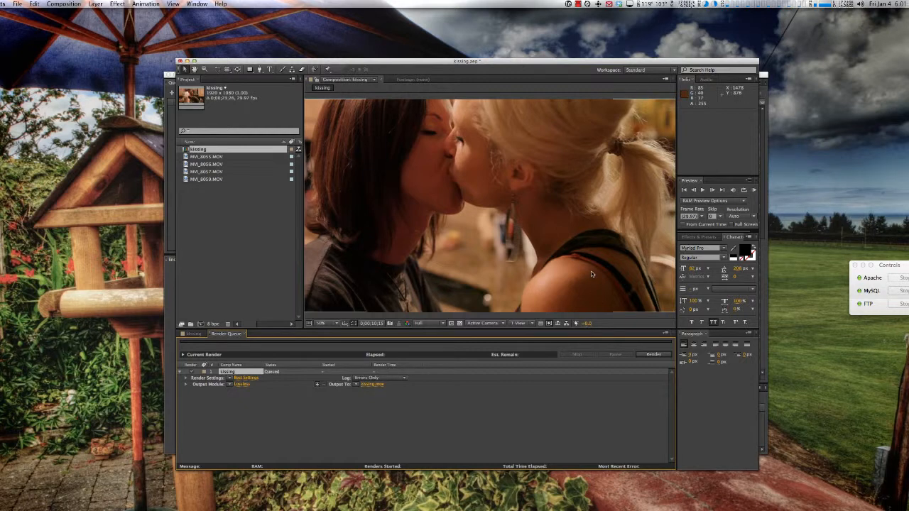
mouse_move(451, 142)
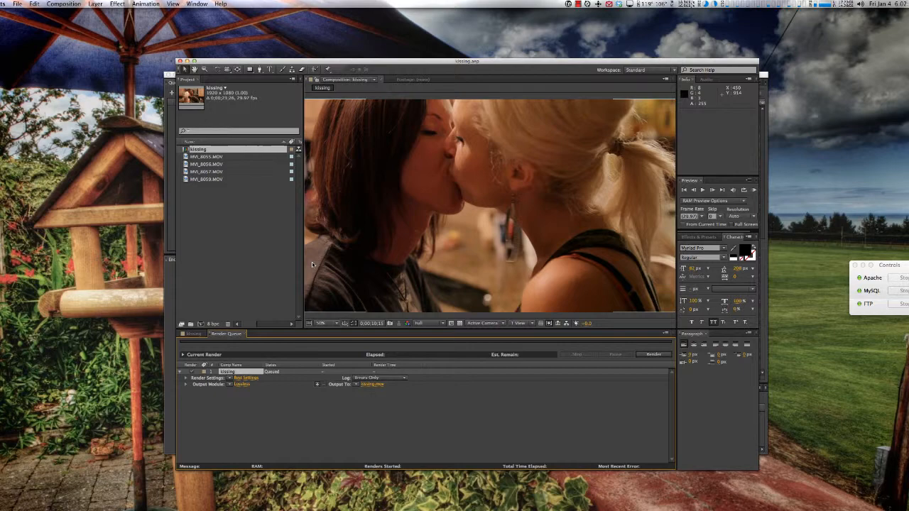
mouse_move(347, 242)
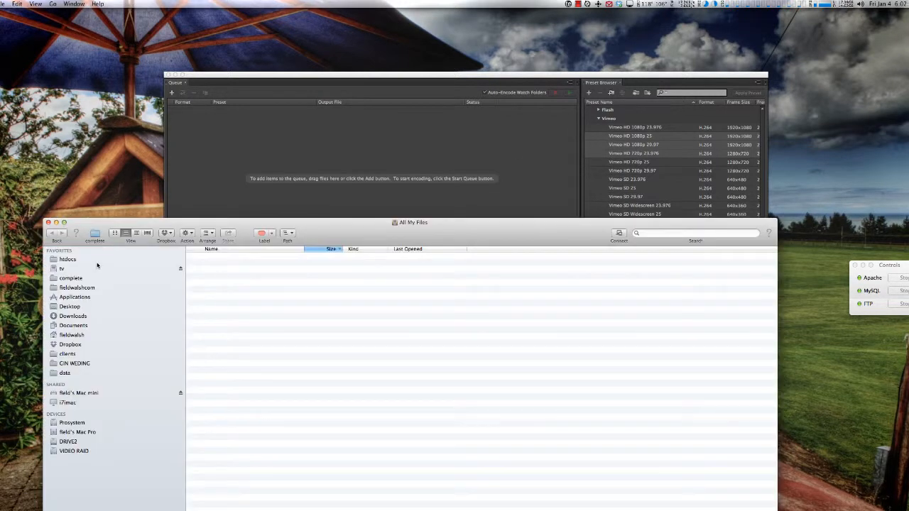
mouse_move(73, 456)
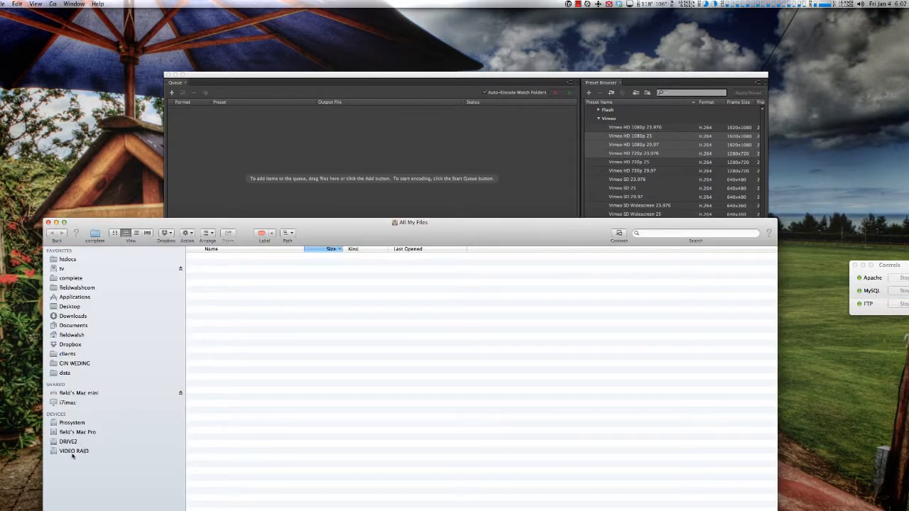
Step: Clear the old kissing MP4 exports from VIDEO RAID > amencoder and open kissing.aep
click(71, 451)
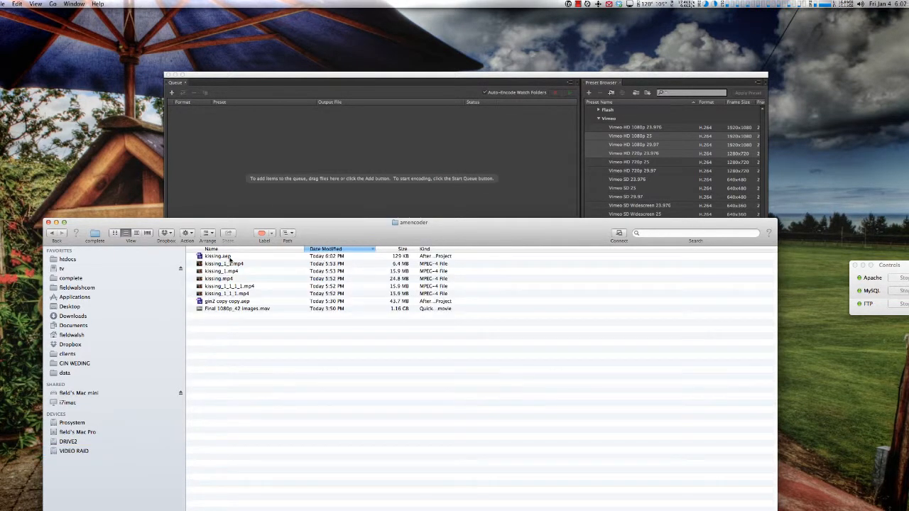
click(217, 255)
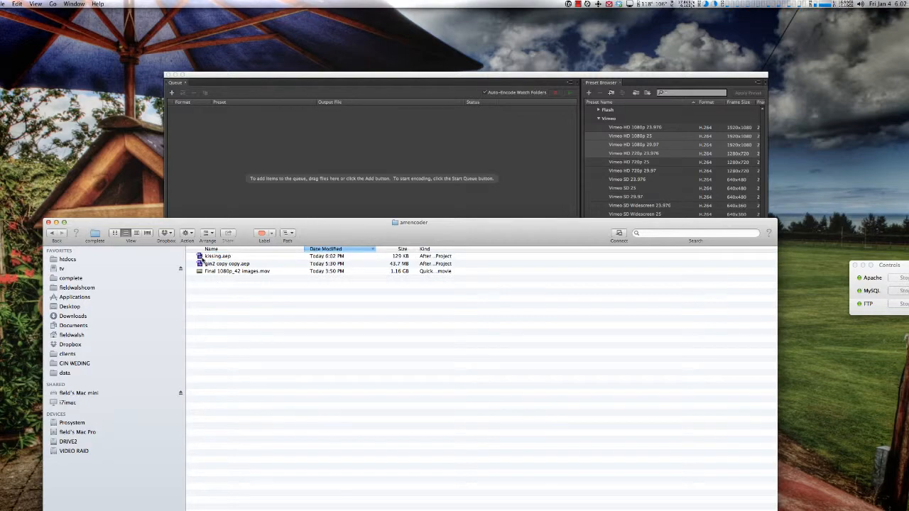
double_click(218, 256)
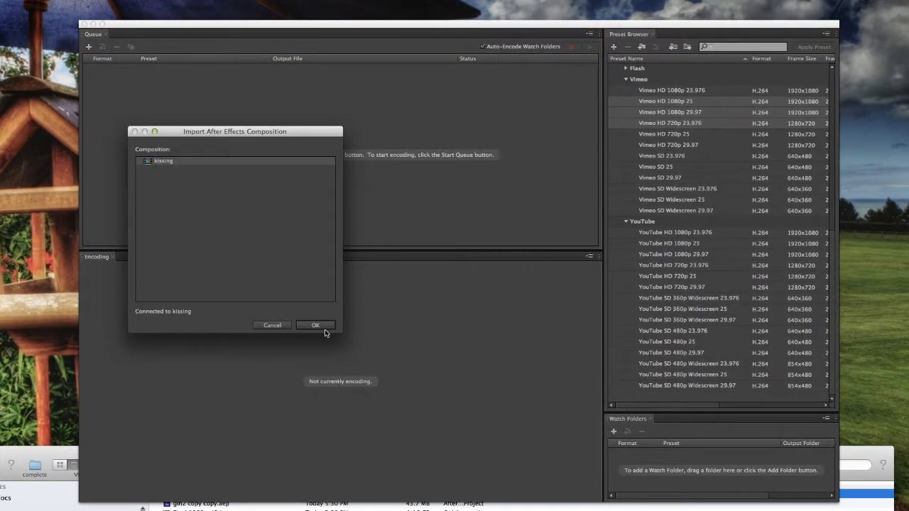
Step: Import the kissing composition as an H.264 Android Tablet 1080p 29.97 job
click(316, 325)
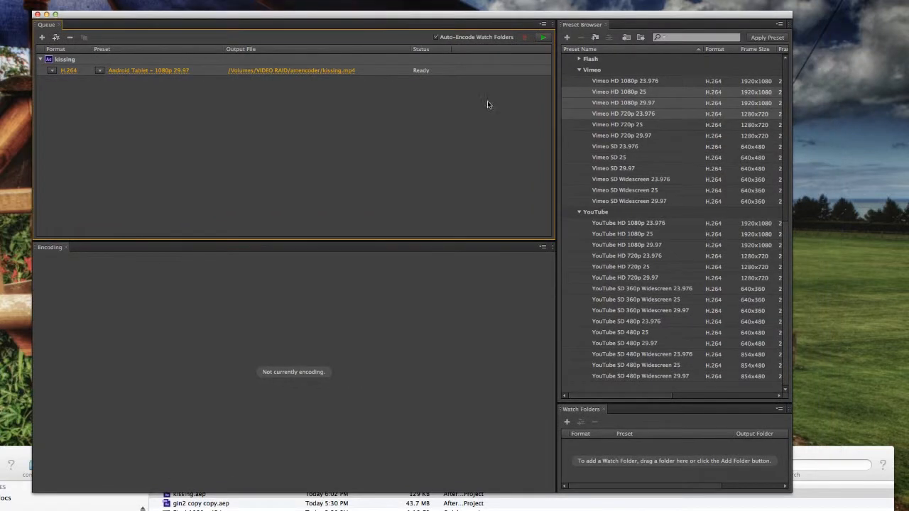
mouse_move(715, 245)
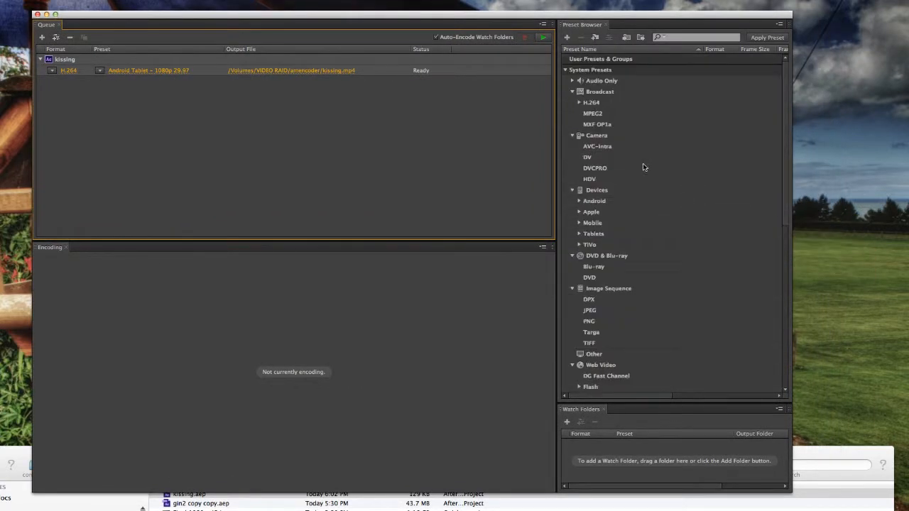
mouse_move(557, 160)
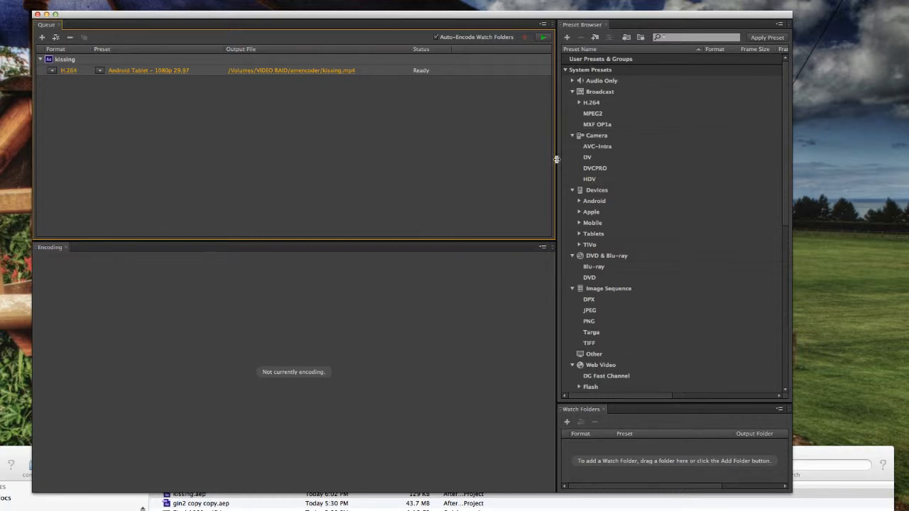
Step: Widen the Preset Browser panel to reveal the System Presets tree
click(579, 103)
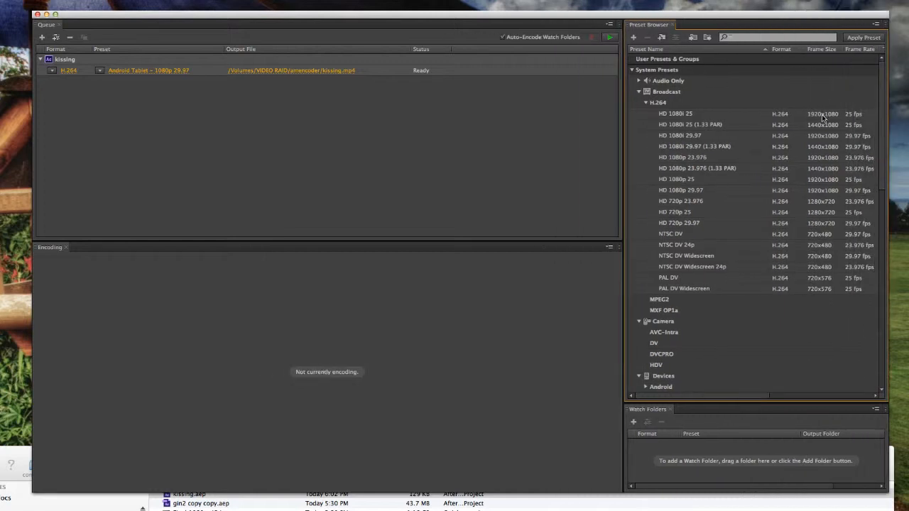
mouse_move(727, 146)
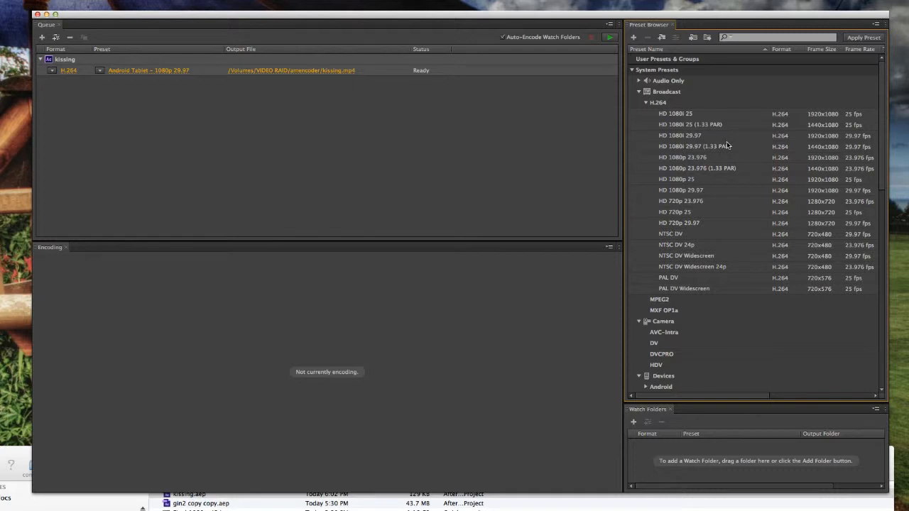
mouse_move(730, 147)
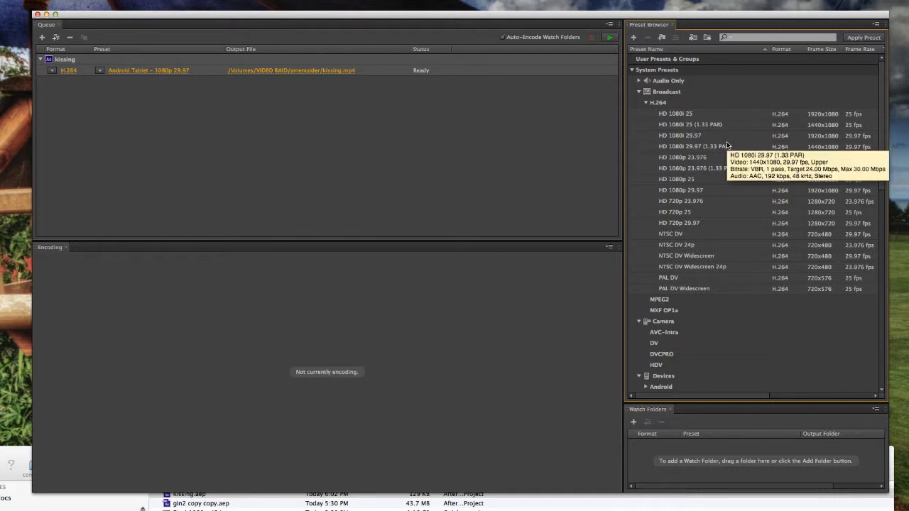
mouse_move(735, 148)
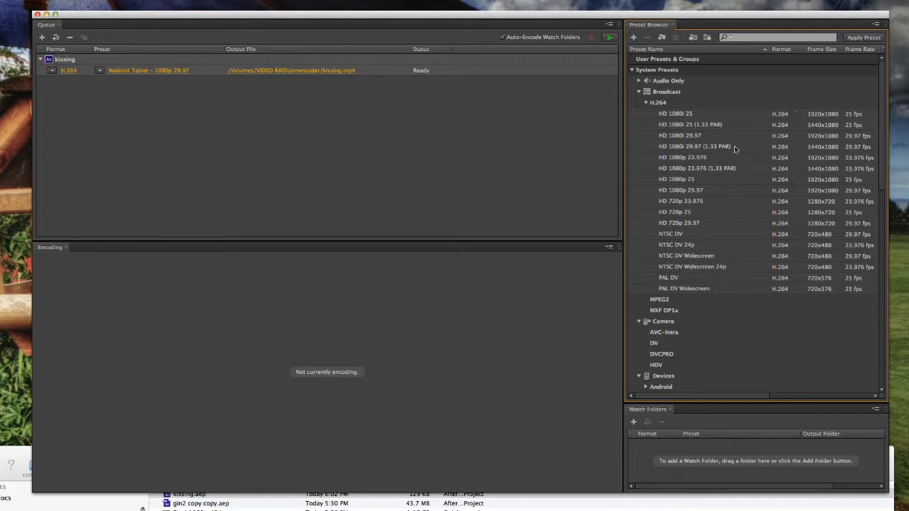
mouse_move(687, 214)
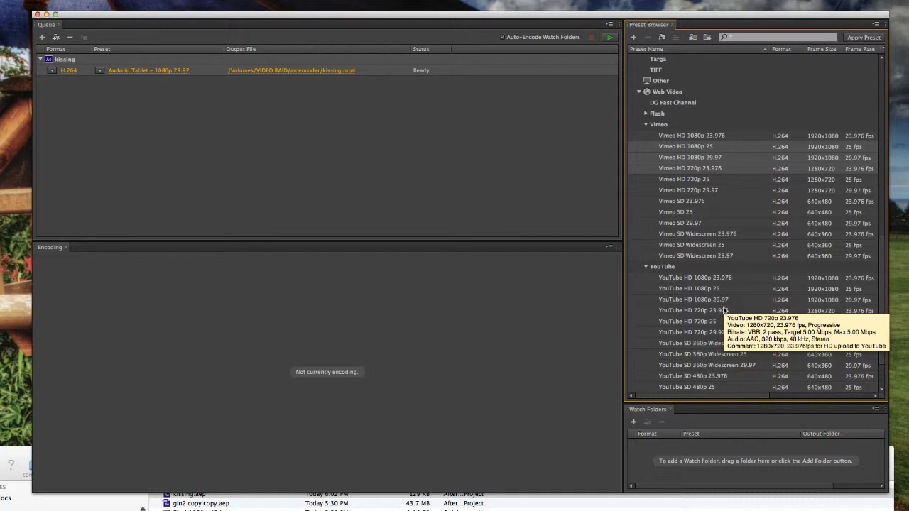
mouse_move(704, 300)
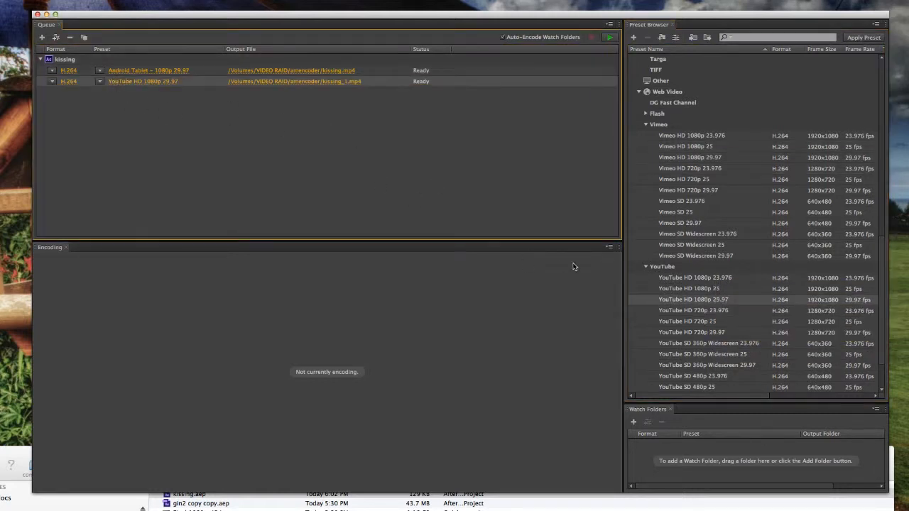
Step: Add kissing jobs using YouTube HD 720p 29.97, YouTube SD 360p Widescreen and Vimeo HD 720p presets
click(693, 310)
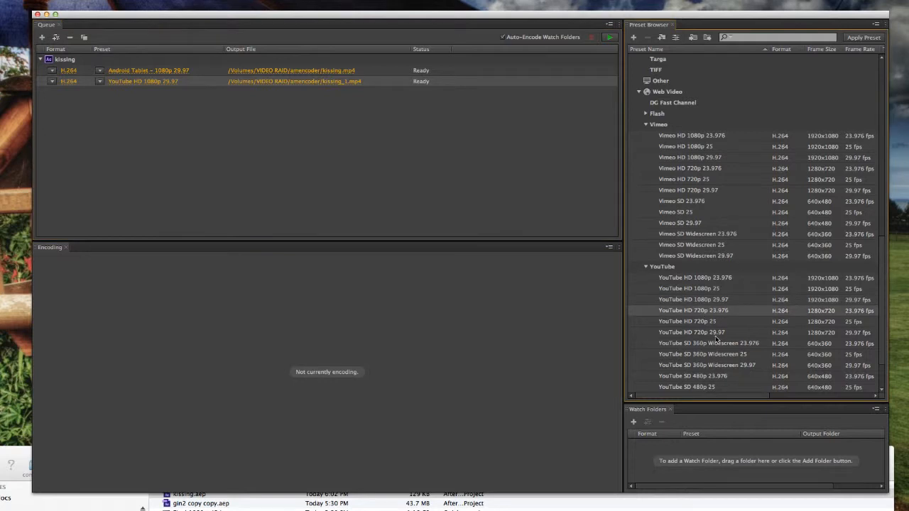
double_click(693, 333)
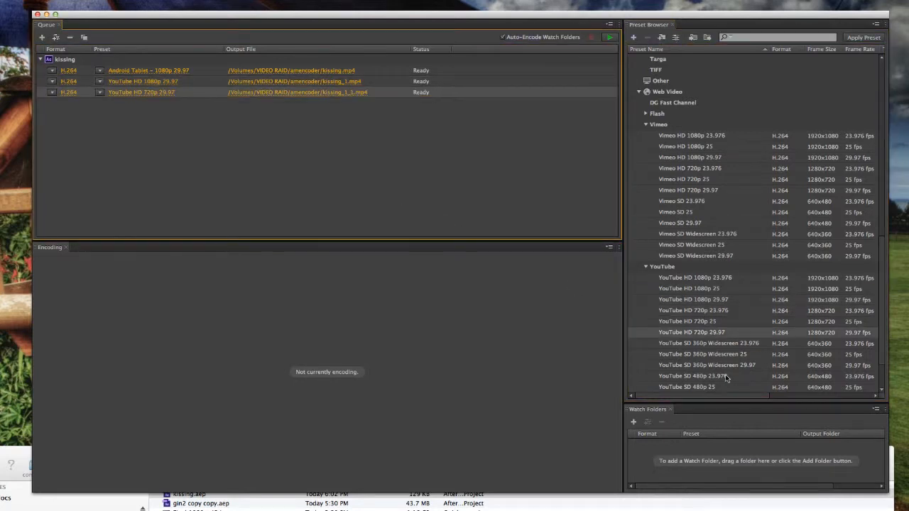
double_click(708, 365)
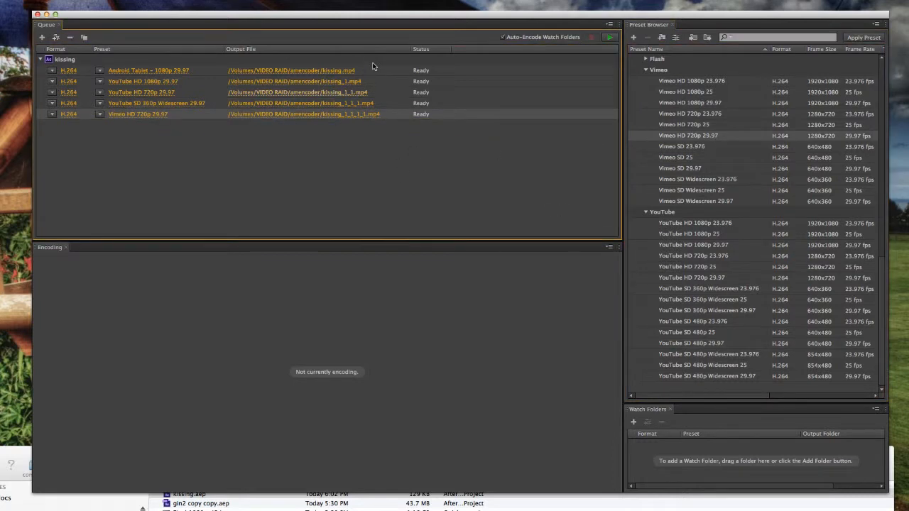
click(605, 37)
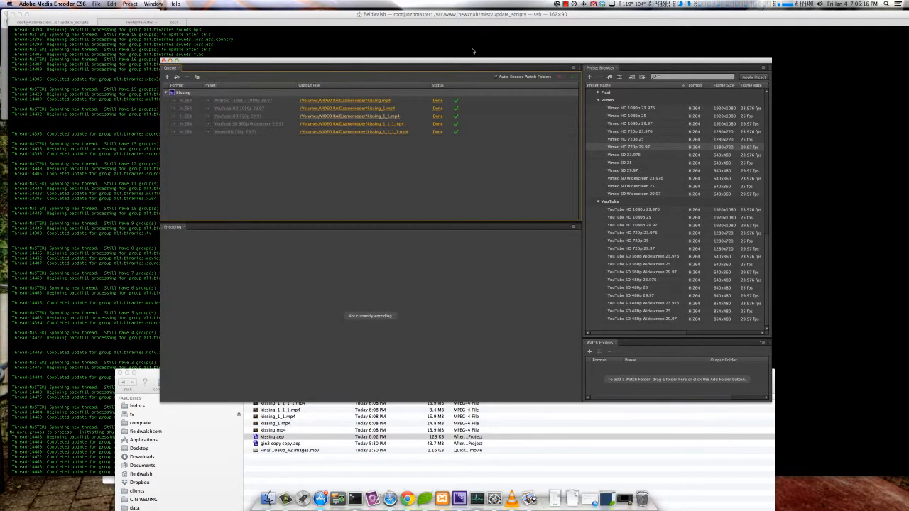
mouse_move(303, 332)
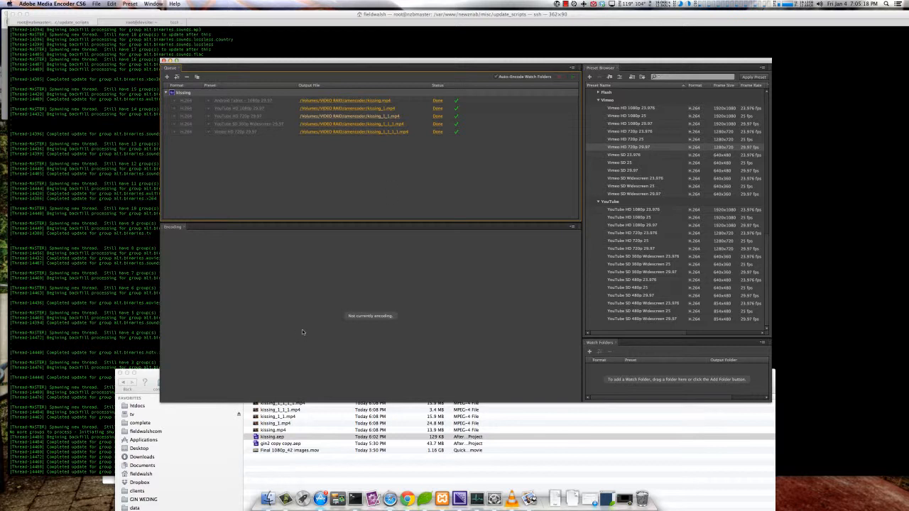
mouse_move(798, 462)
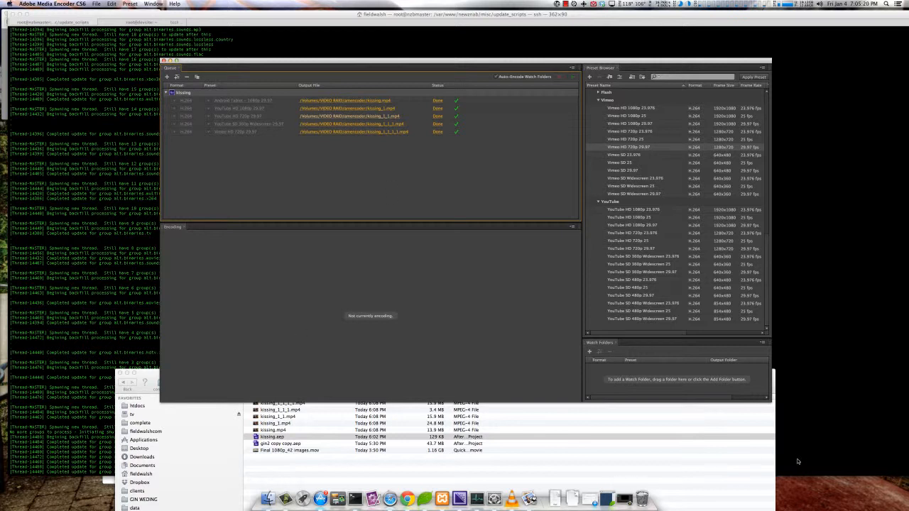
mouse_move(214, 415)
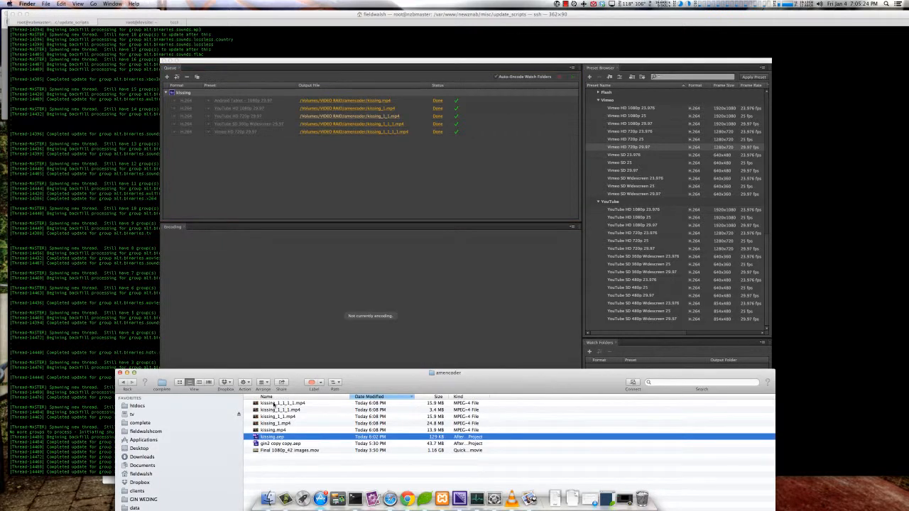
Step: Select kissing_1_1_1_1.mp4 among the new MP4 files in the amencoder folder
click(284, 403)
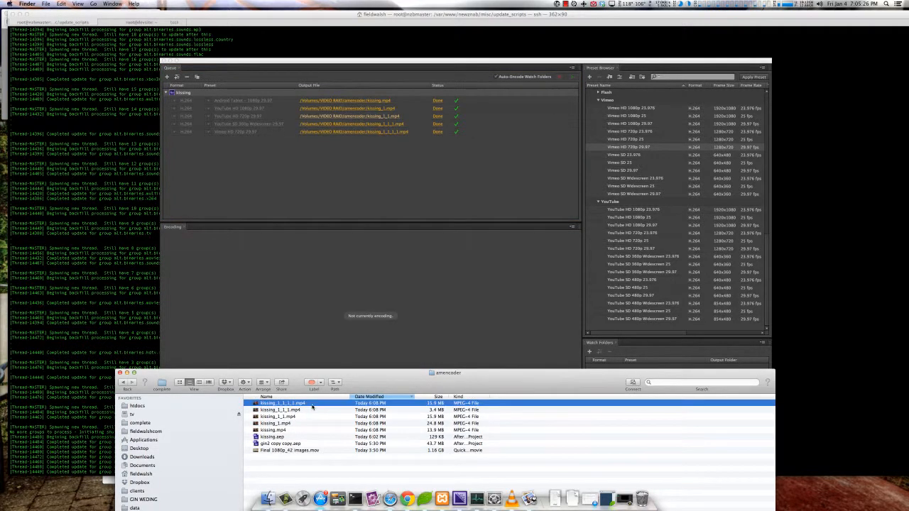